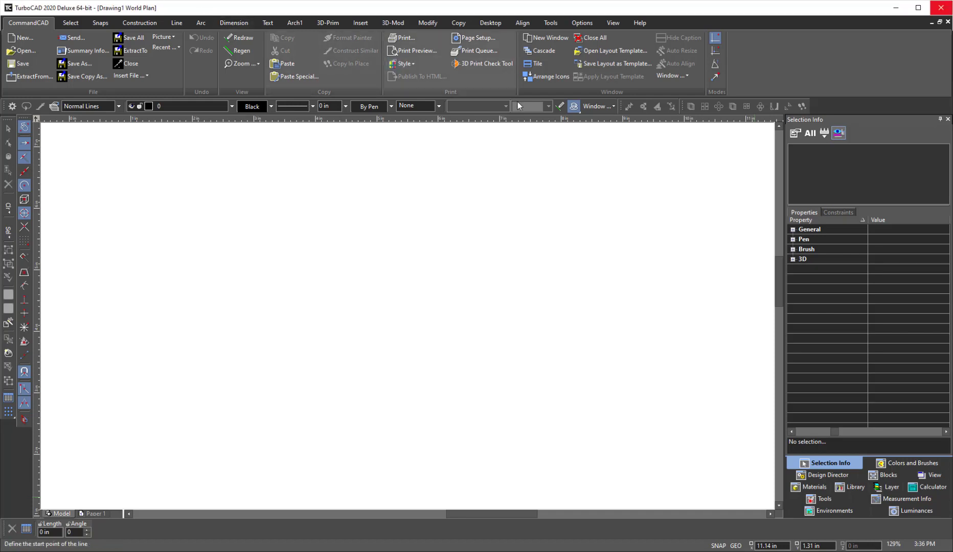
# Step: Switch to the Tools ribbon and dismiss the Dictation Box that appears
pyautogui.click(548, 22)
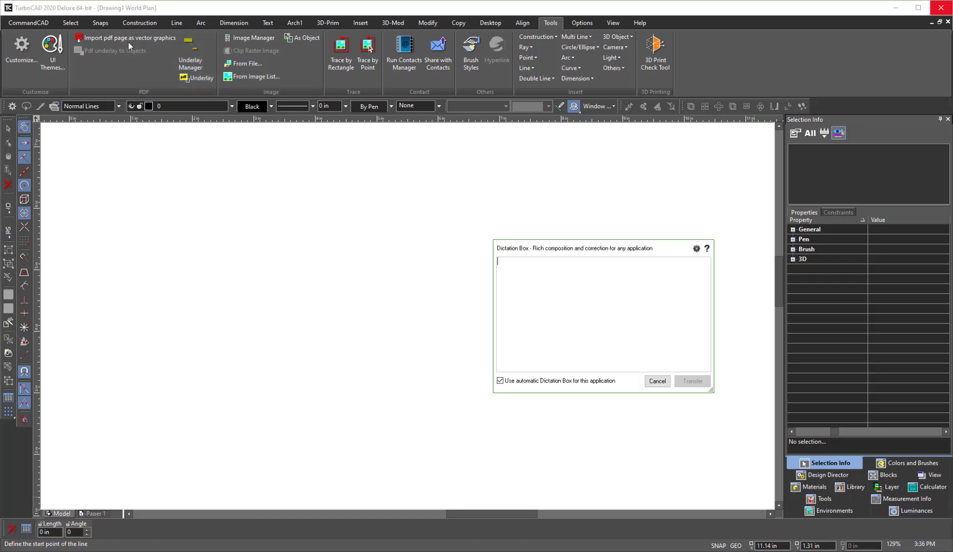
pyautogui.write('Okay so the question is how do you bring in a PDF file I am you see every year')
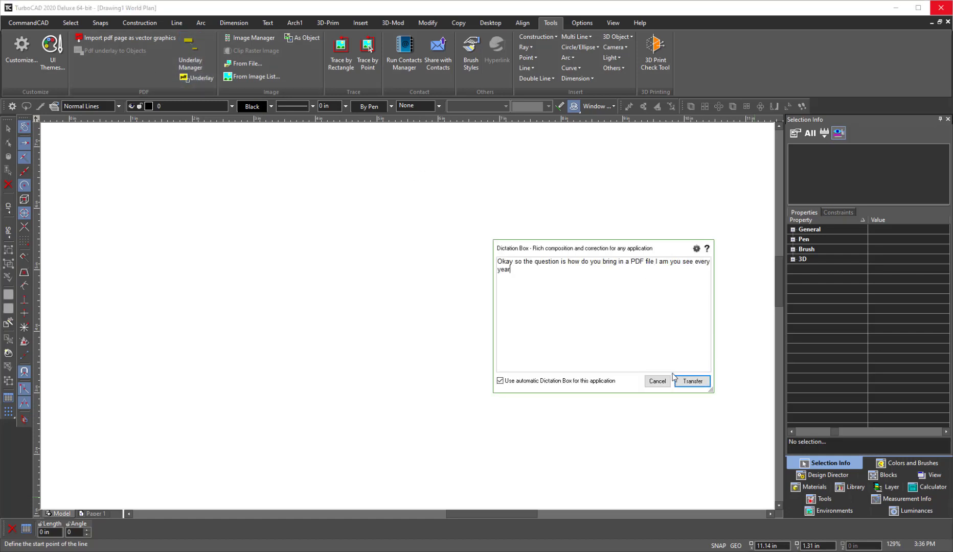
pyautogui.click(691, 382)
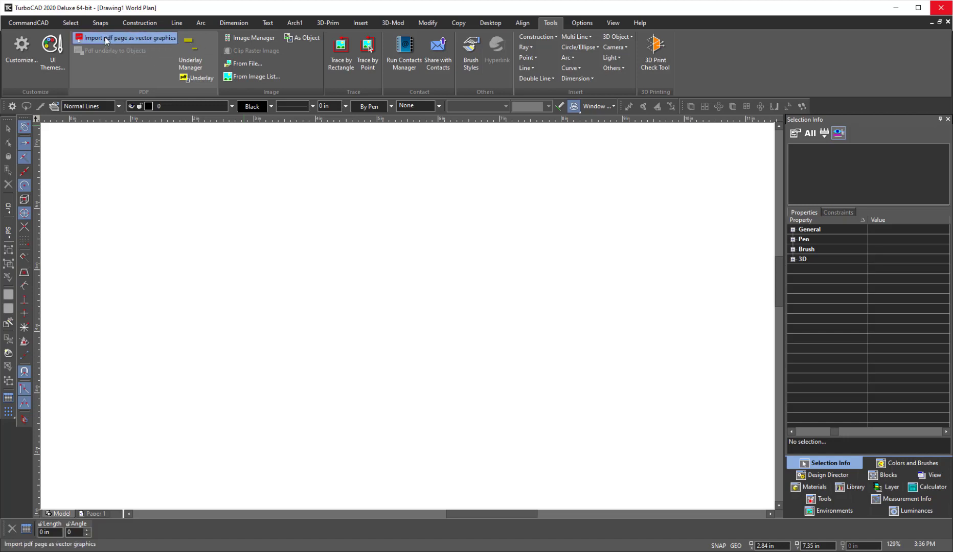
pyautogui.moveTo(200, 78)
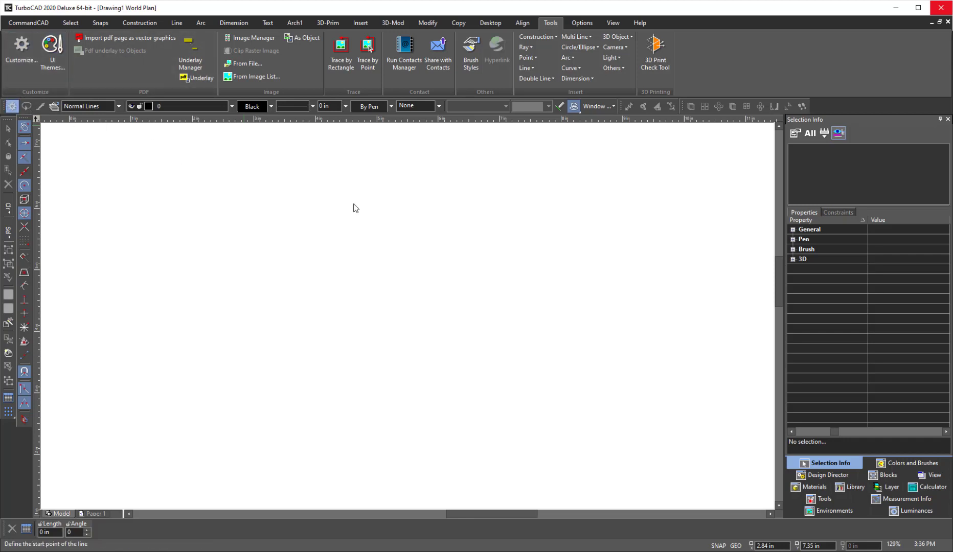
pyautogui.click(20, 51)
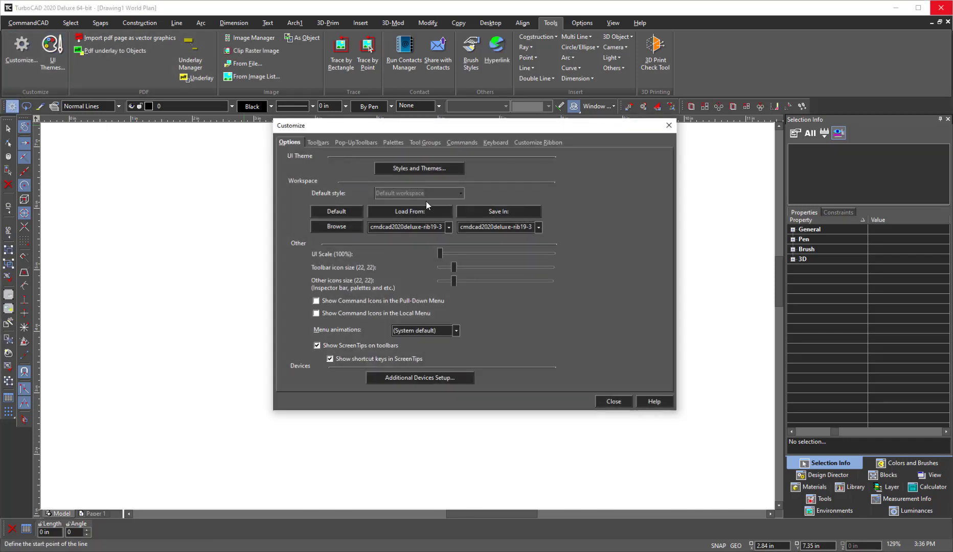
pyautogui.click(460, 142)
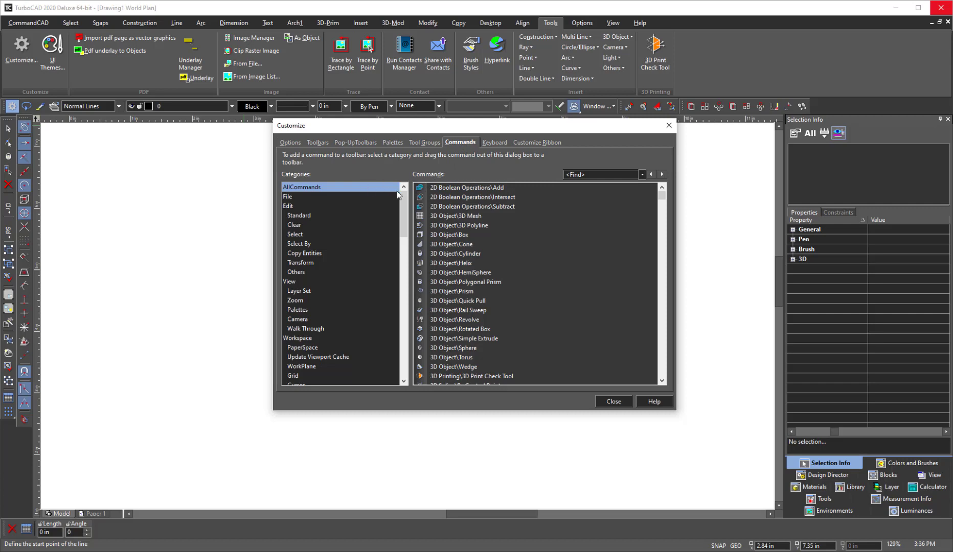
pyautogui.write('p')
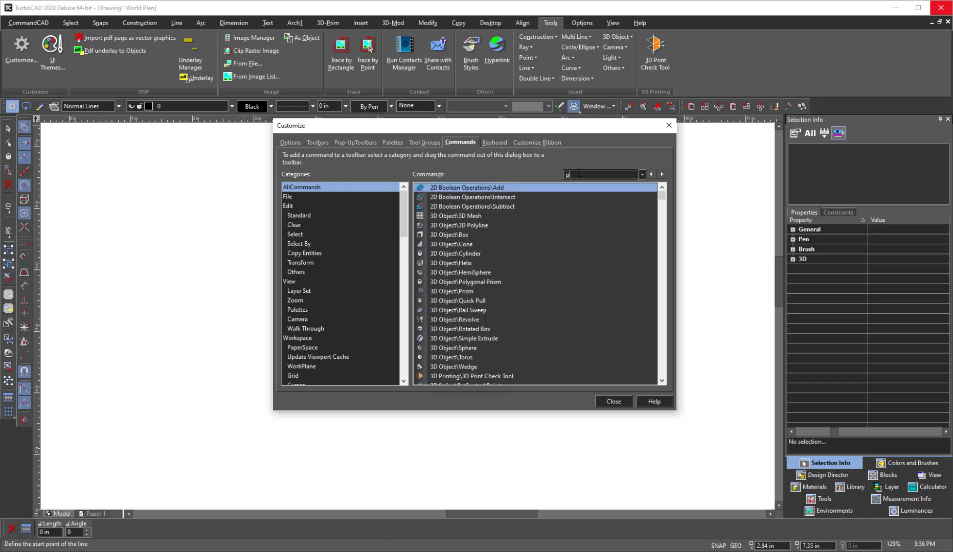
pyautogui.write('df')
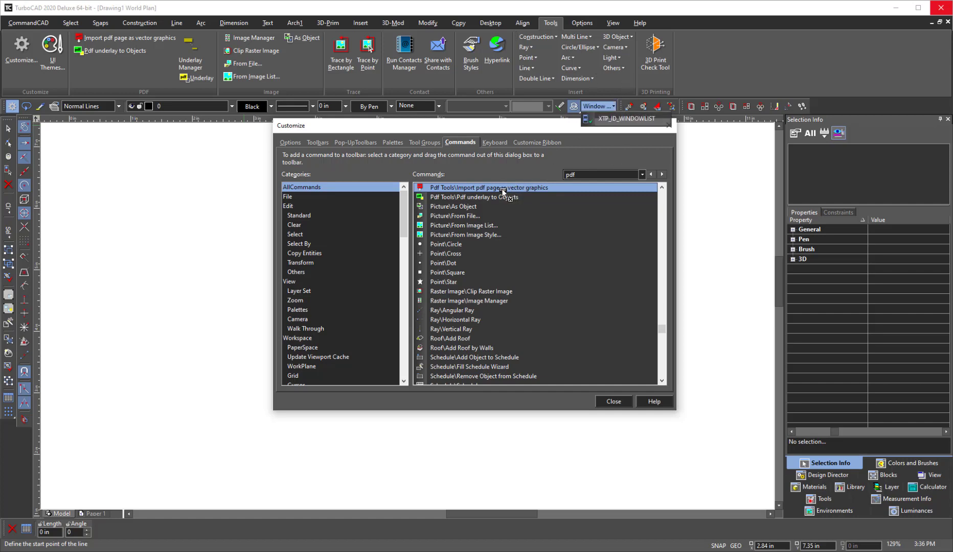
pyautogui.click(473, 197)
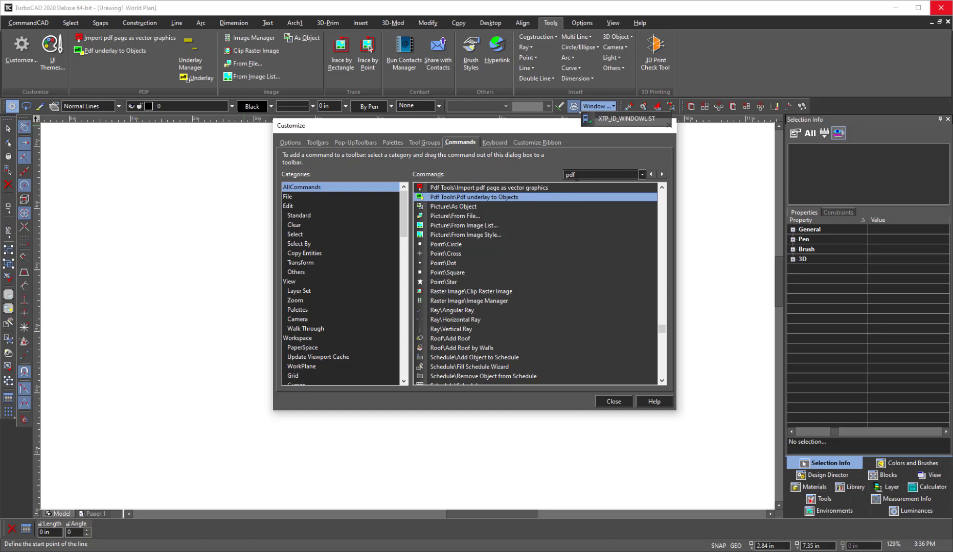
pyautogui.write('underl')
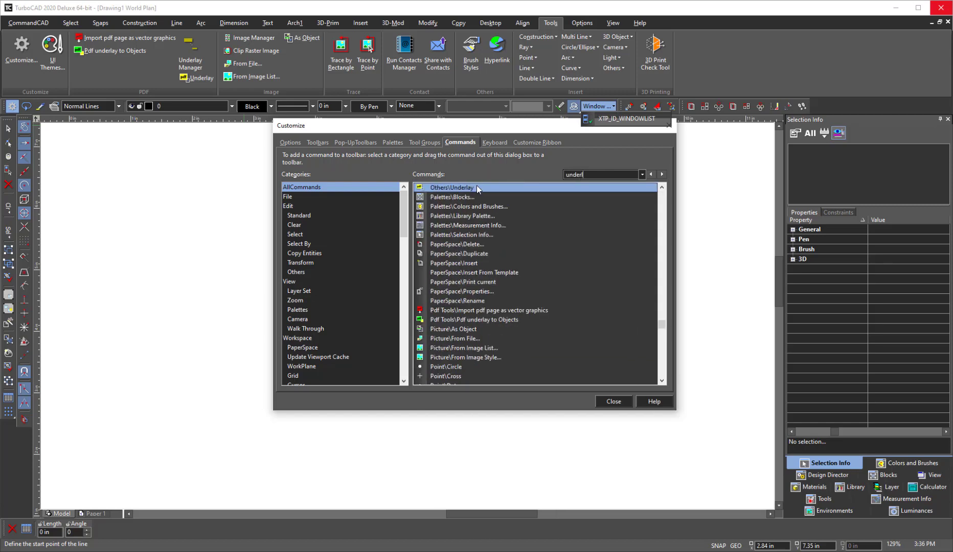
pyautogui.click(663, 175)
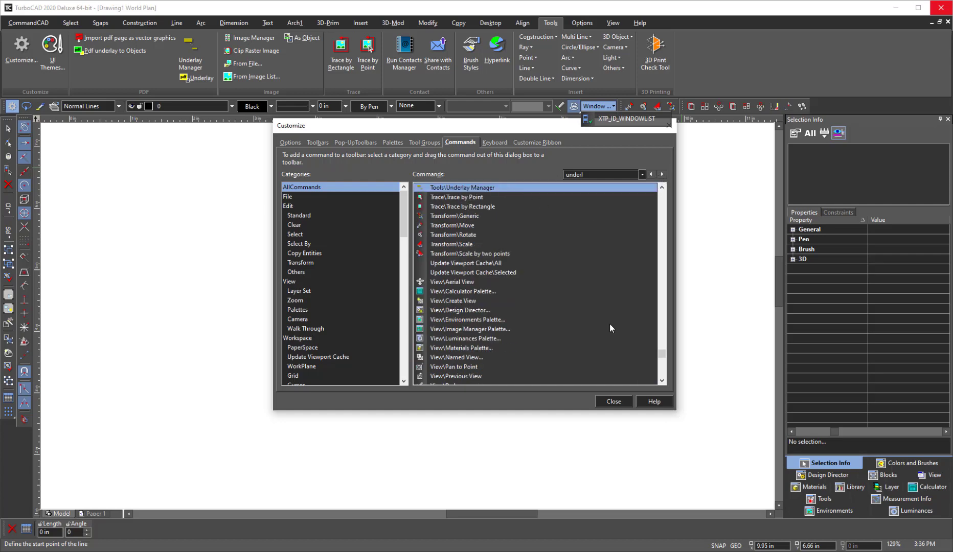
pyautogui.click(613, 402)
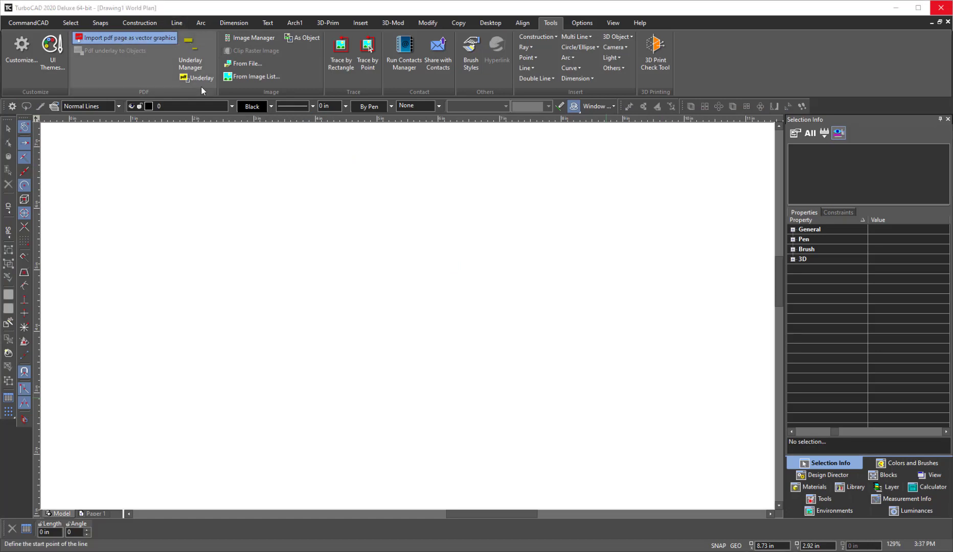
# Step: Import sheet 1 of BFT-20108 T1 24X36.pdf from Downloads as vector graphics
pyautogui.click(126, 38)
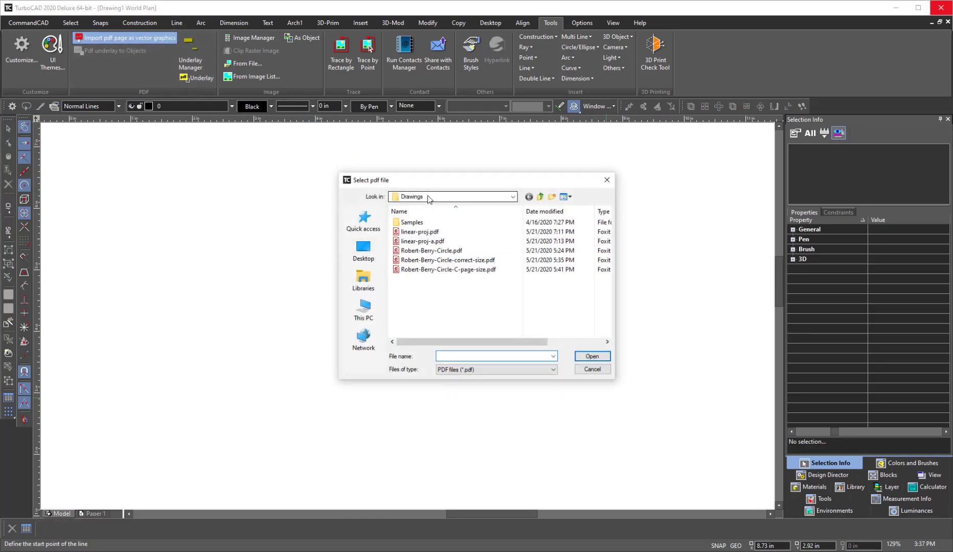
pyautogui.click(511, 196)
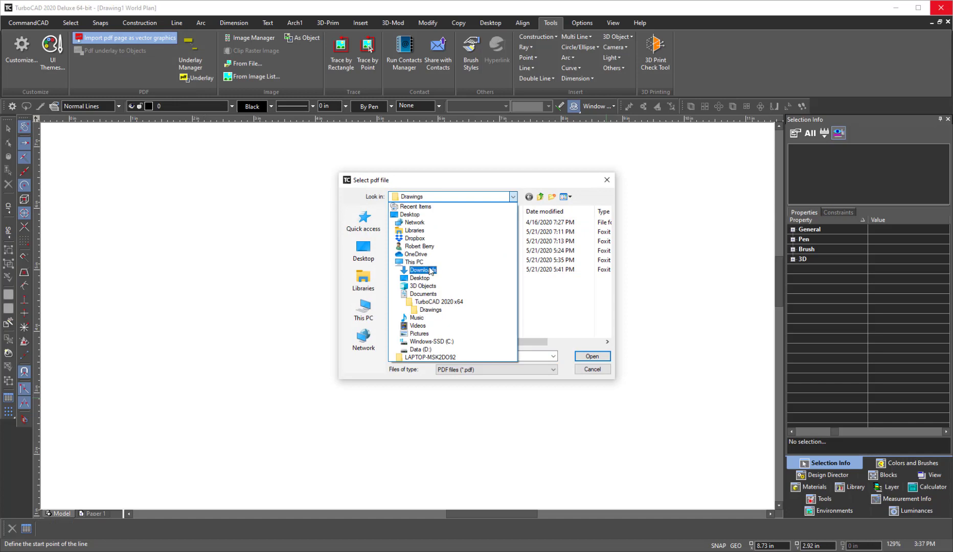
pyautogui.click(590, 369)
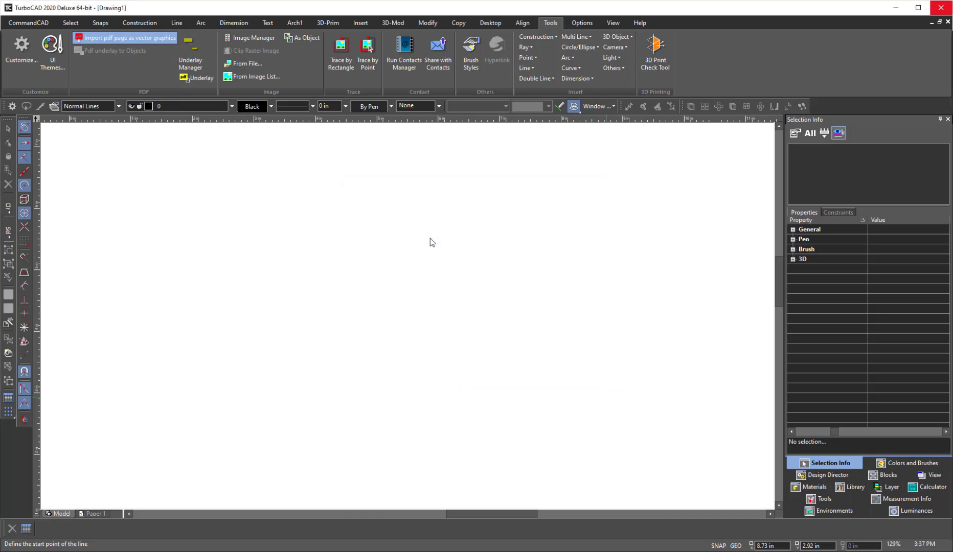
pyautogui.click(126, 37)
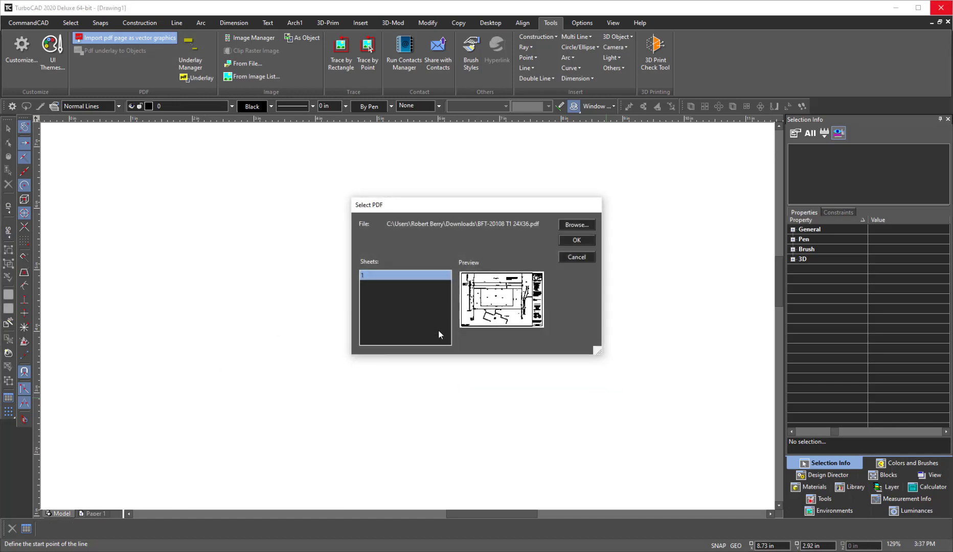
pyautogui.click(575, 240)
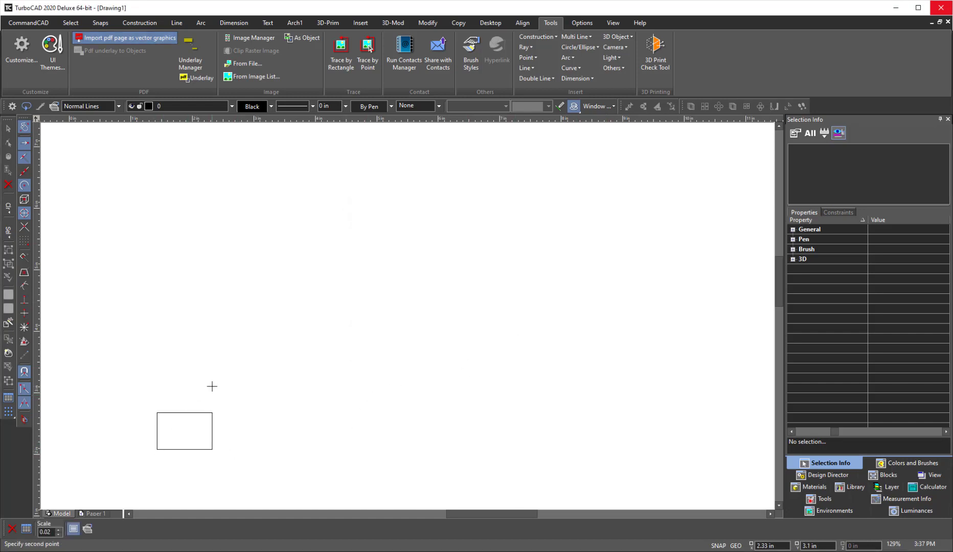
pyautogui.moveTo(288, 366)
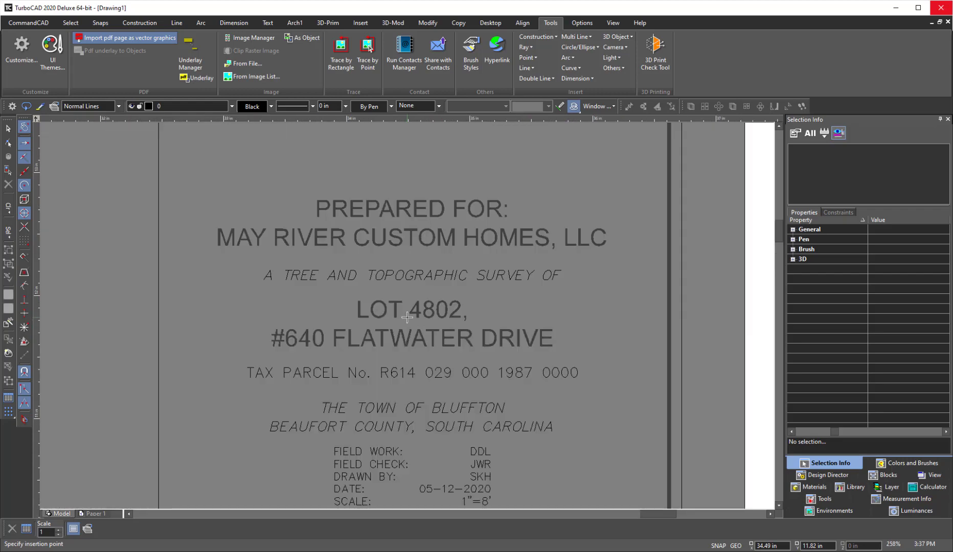
# Step: Zoom out to place the imported survey graphics on the sheet
pyautogui.scroll(-3)
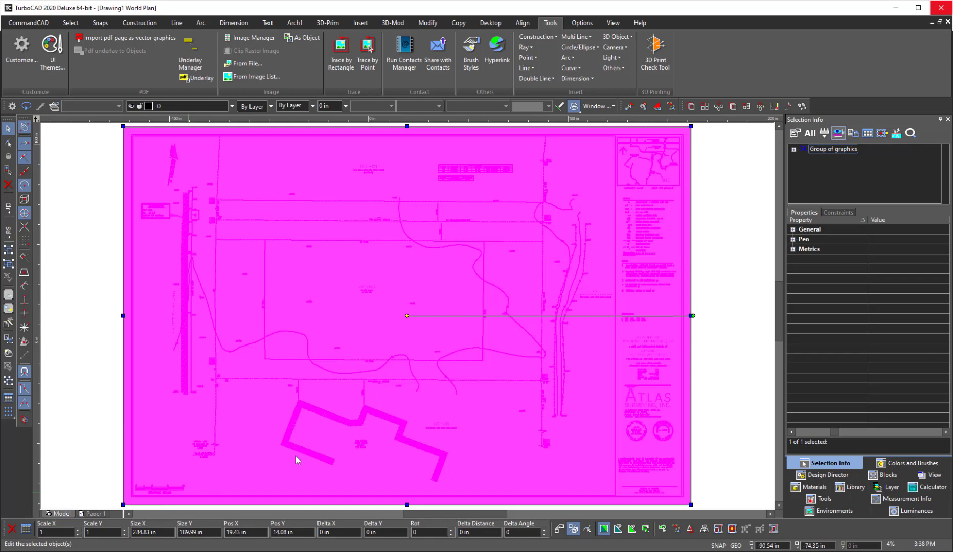
pyautogui.click(724, 356)
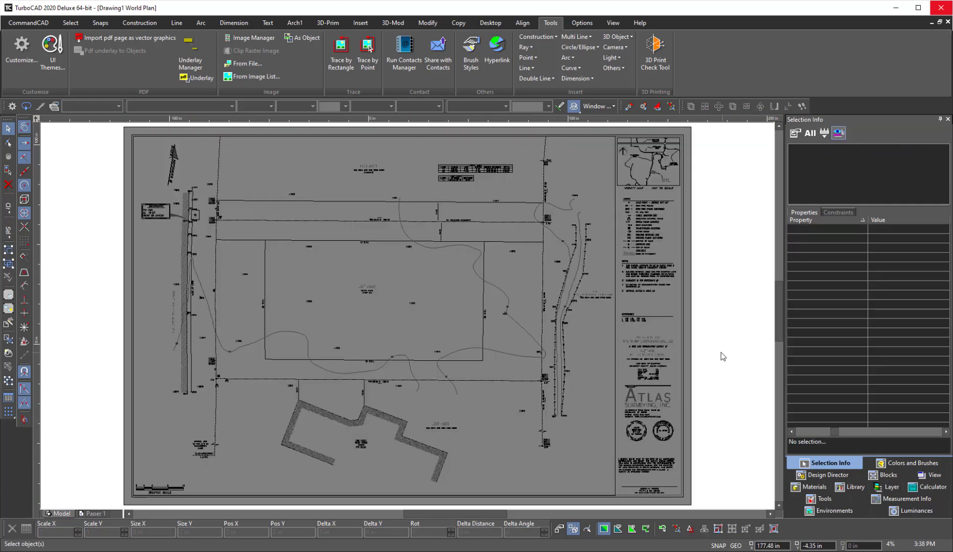
pyautogui.click(377, 298)
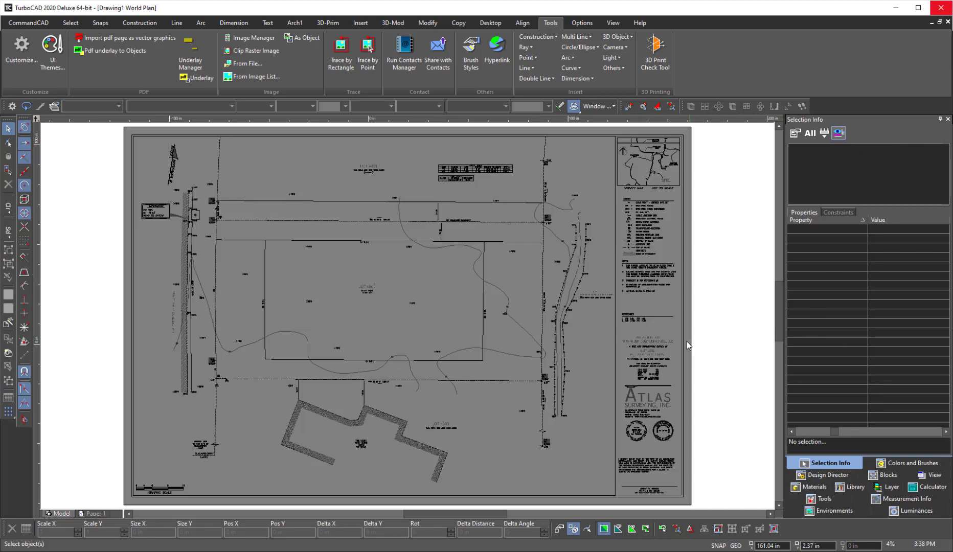
pyautogui.click(407, 316)
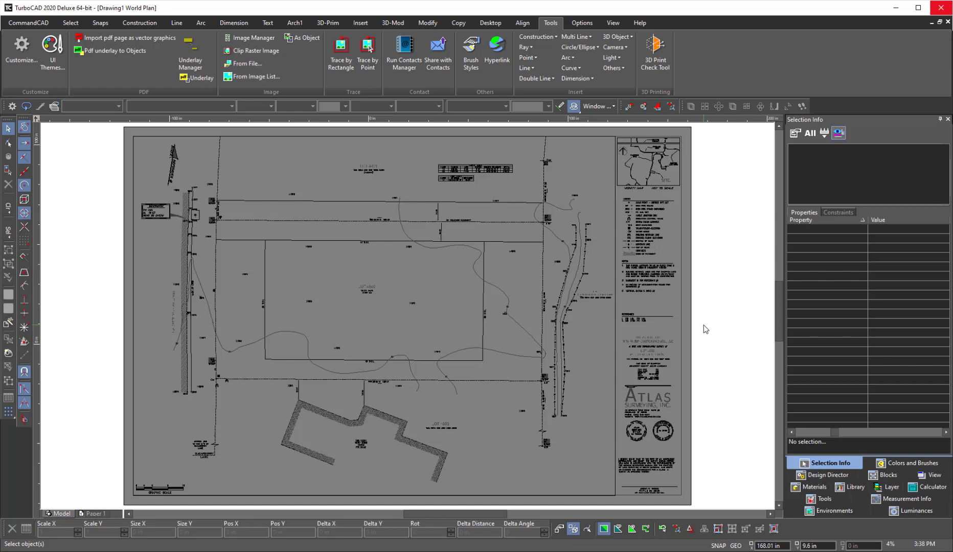
pyautogui.click(406, 315)
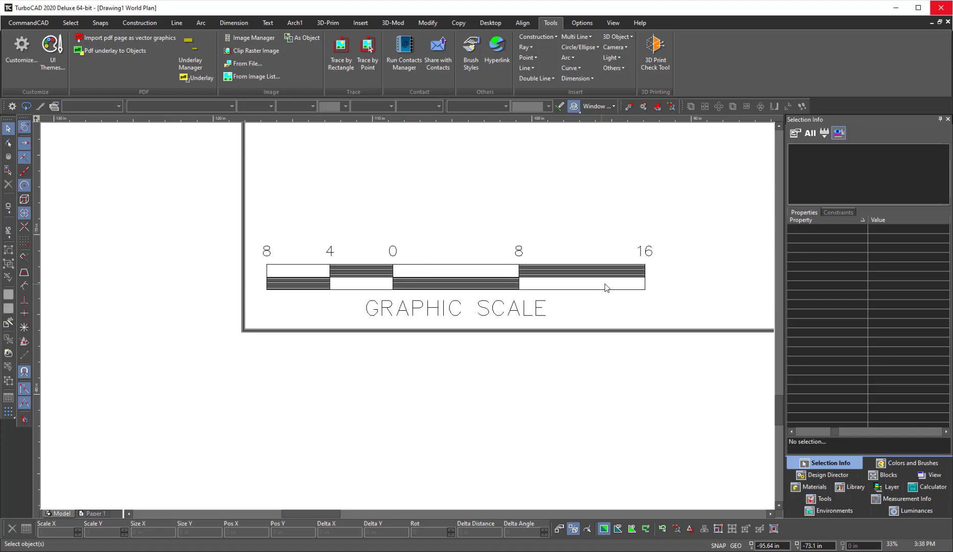
pyautogui.moveTo(383, 154)
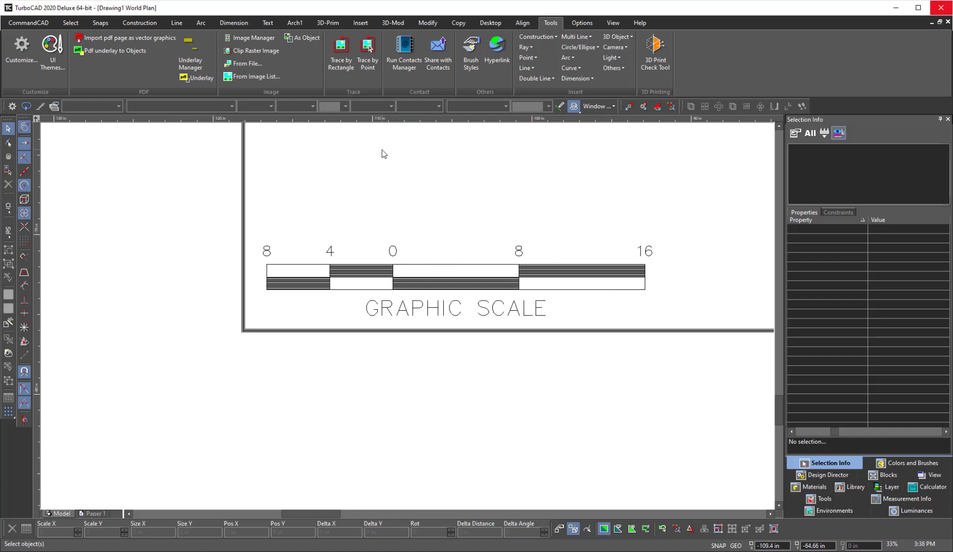
pyautogui.moveTo(264, 45)
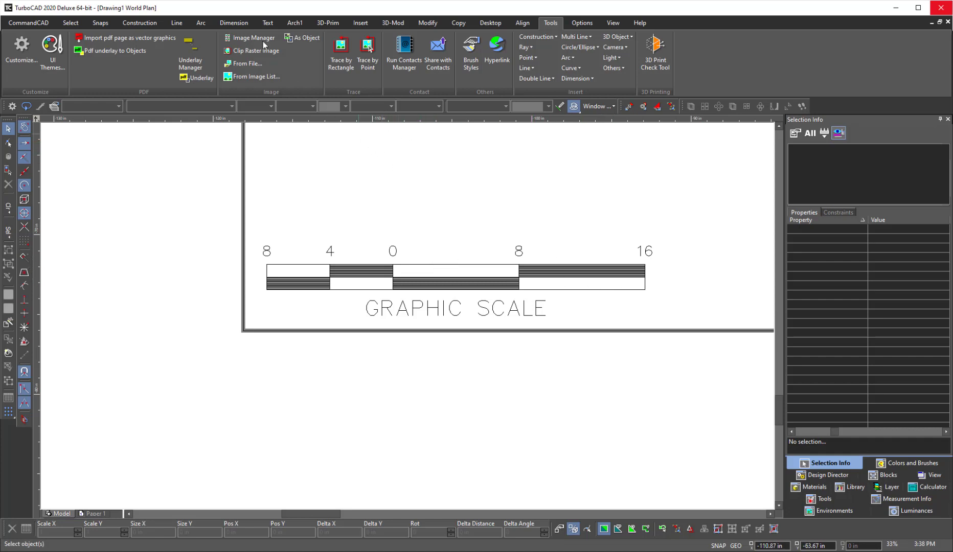
# Step: Measure the graphic scale's 0–16 distance with Dimension > Distance (reads 15.81 in)
pyautogui.click(233, 22)
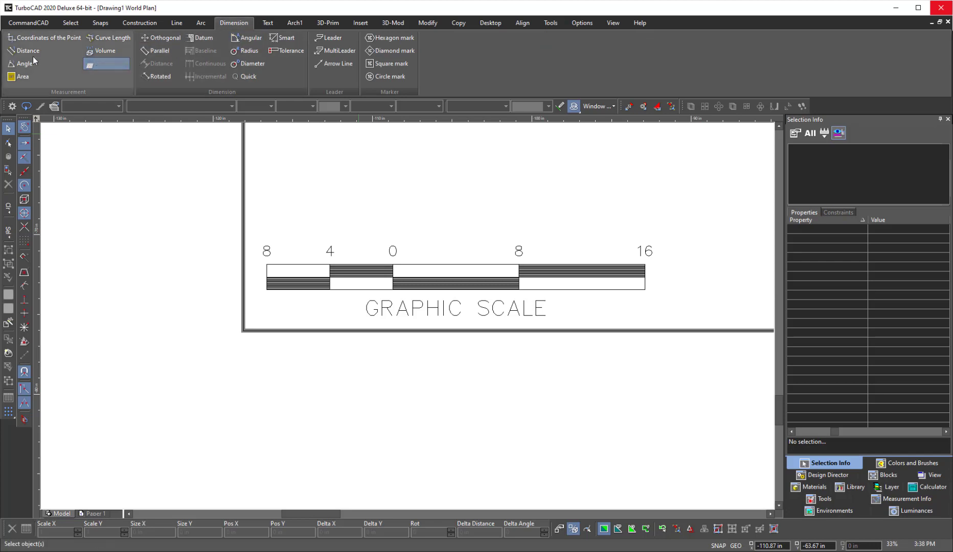
pyautogui.click(27, 50)
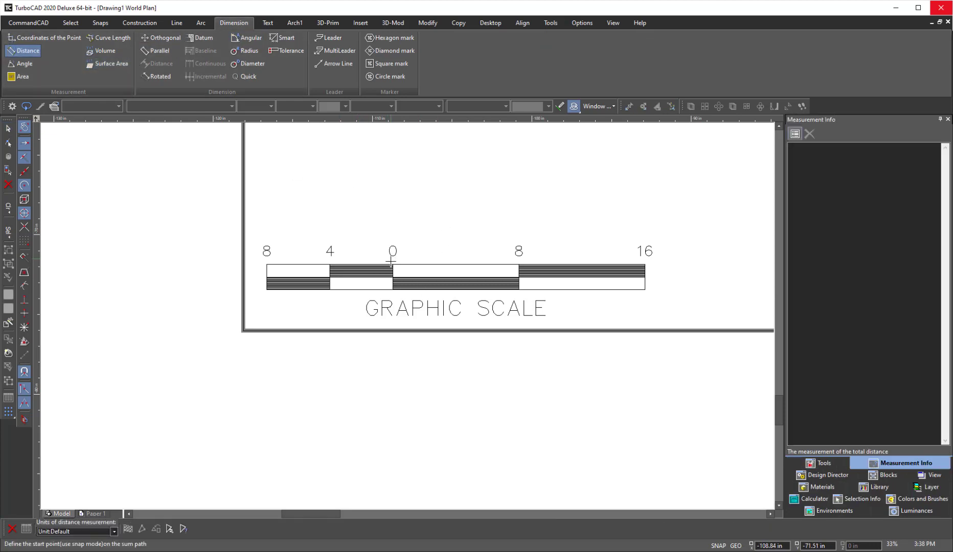
pyautogui.click(391, 261)
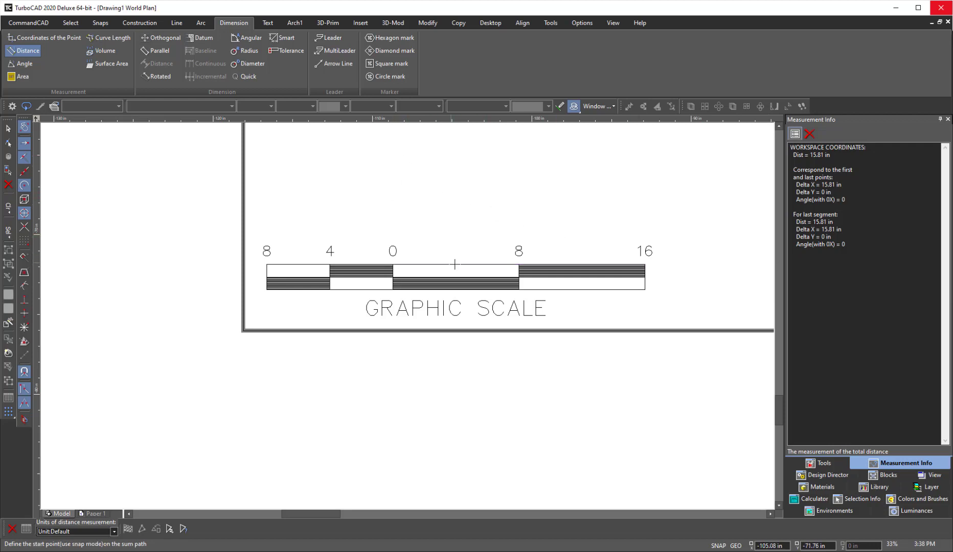
pyautogui.moveTo(237, 12)
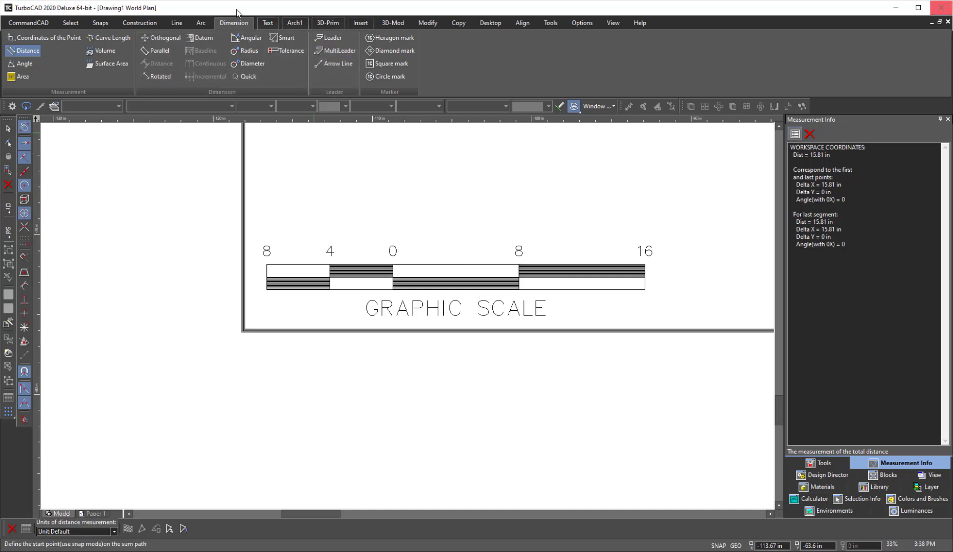
# Step: Start a single horizontal reference line below the scale bar
pyautogui.click(177, 22)
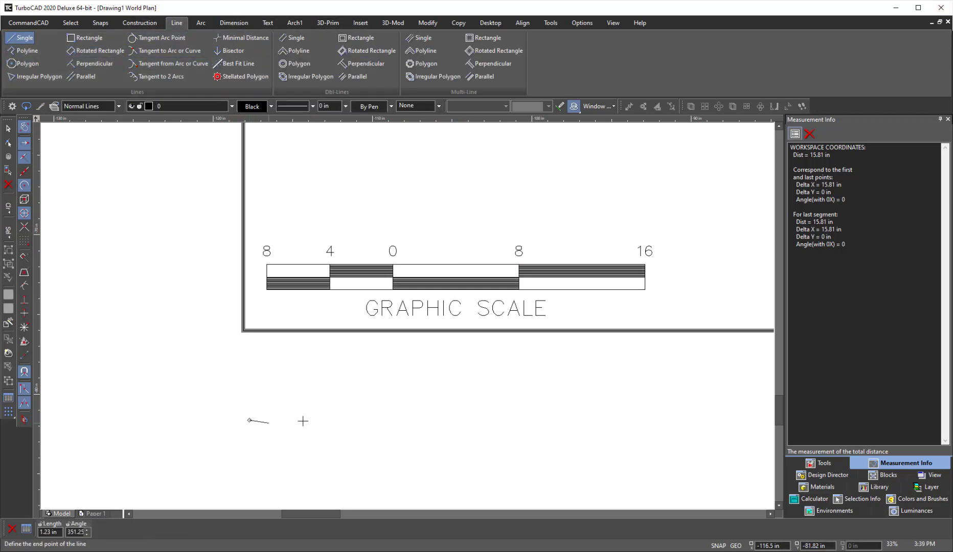
pyautogui.moveTo(367, 433)
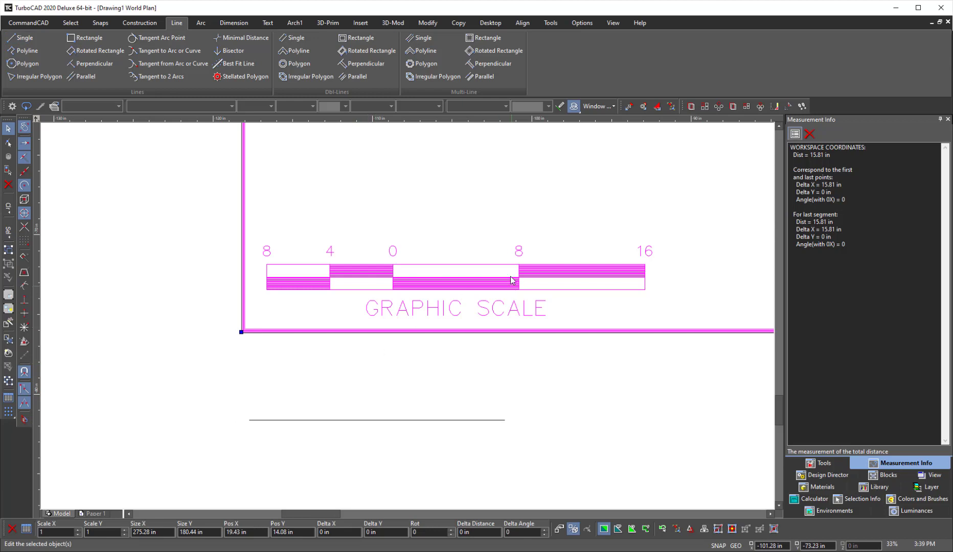
pyautogui.moveTo(671, 106)
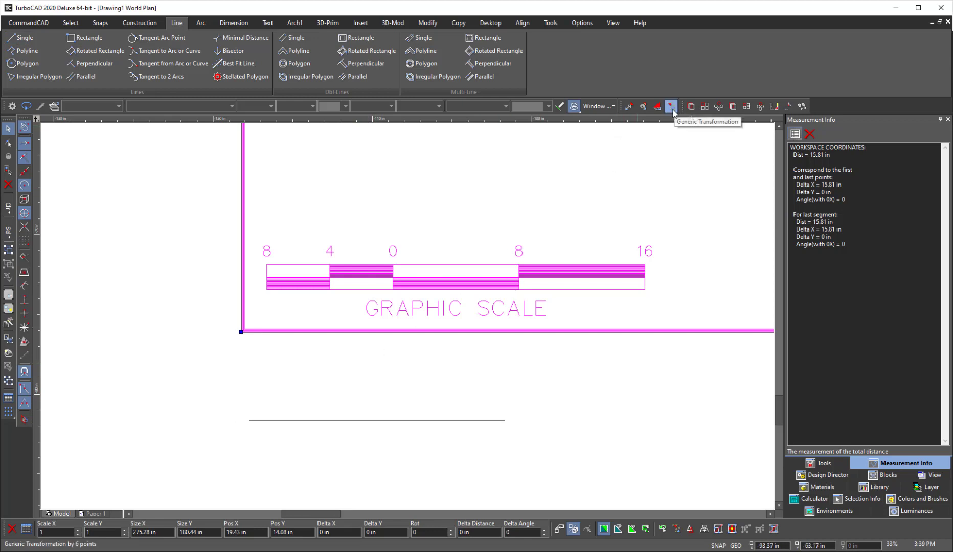
# Step: Map the scale's 0 and 16 marks onto the reference line's ends with Generic Transformation
pyautogui.click(671, 107)
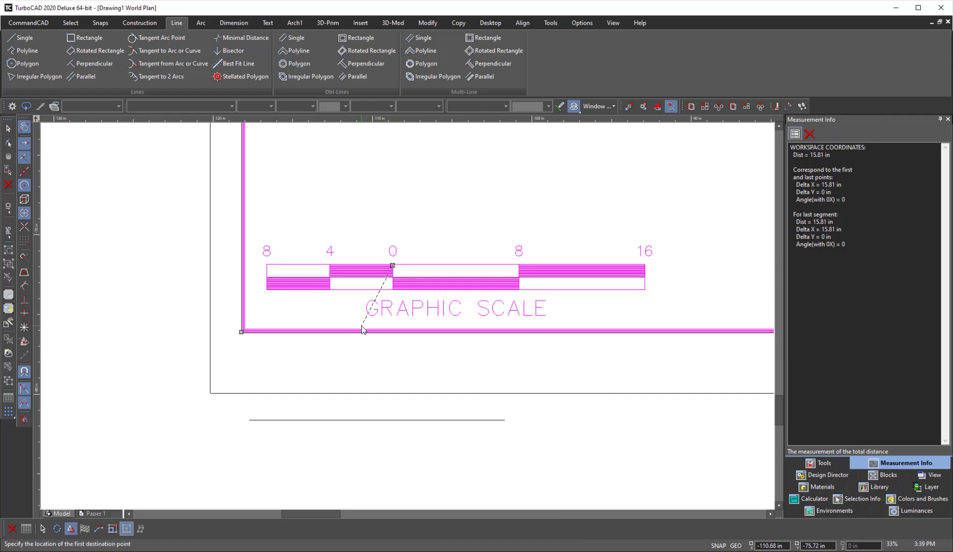
pyautogui.click(249, 419)
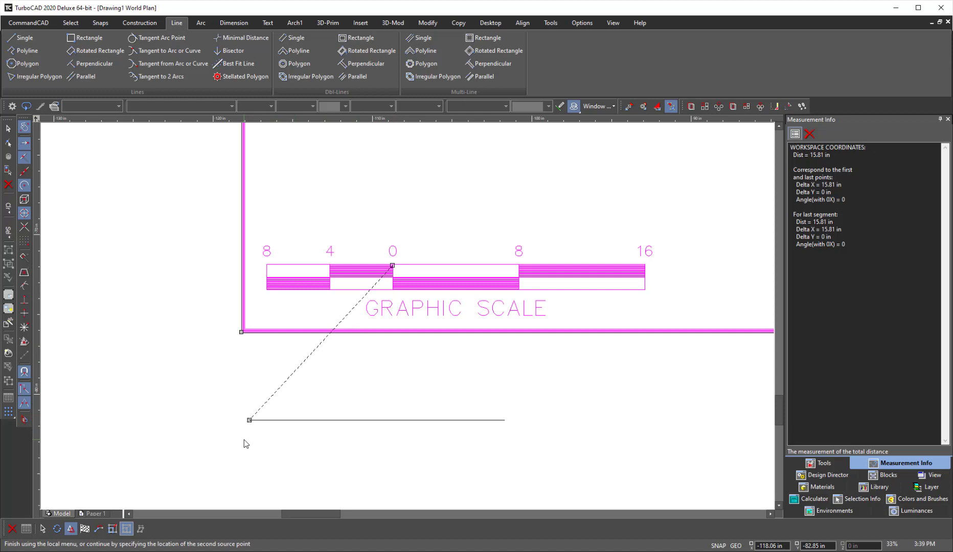
pyautogui.click(109, 528)
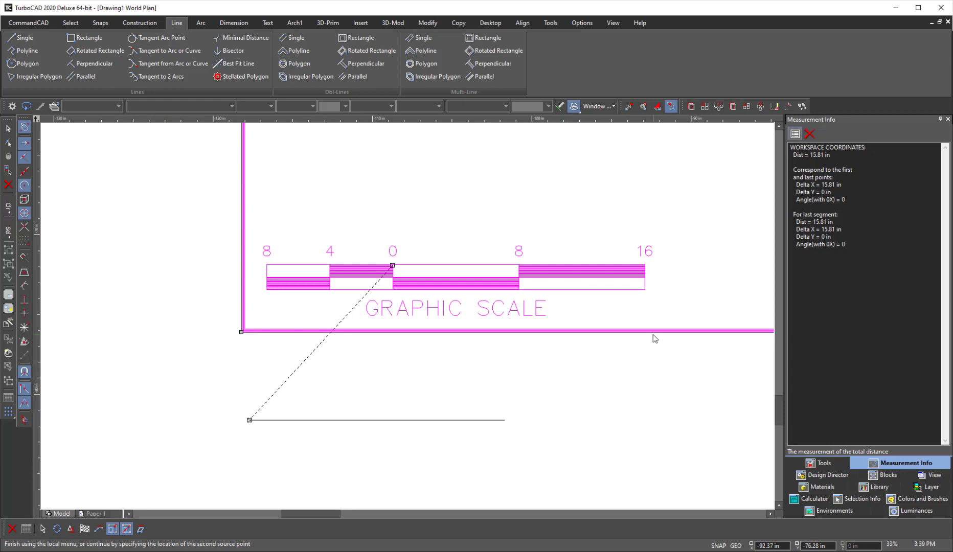
pyautogui.moveTo(646, 268)
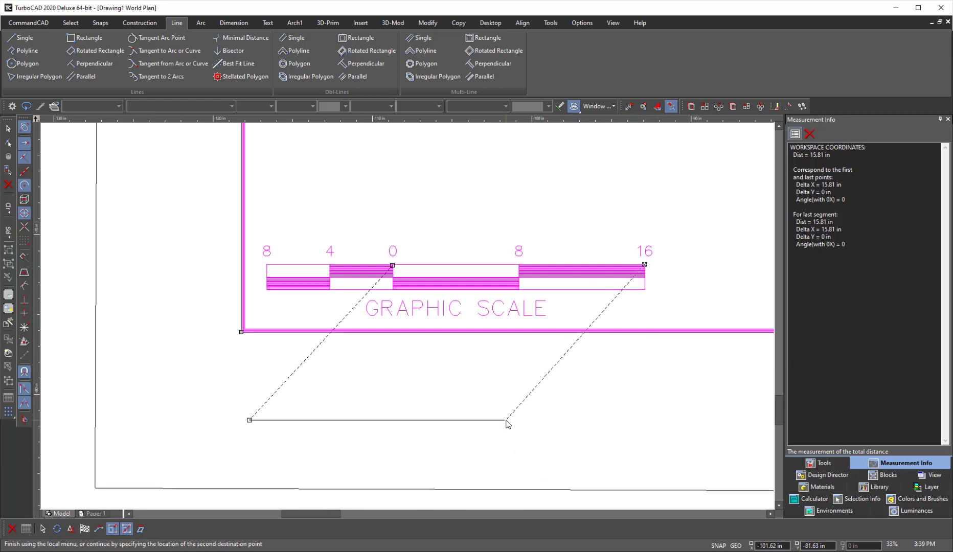
pyautogui.click(507, 422)
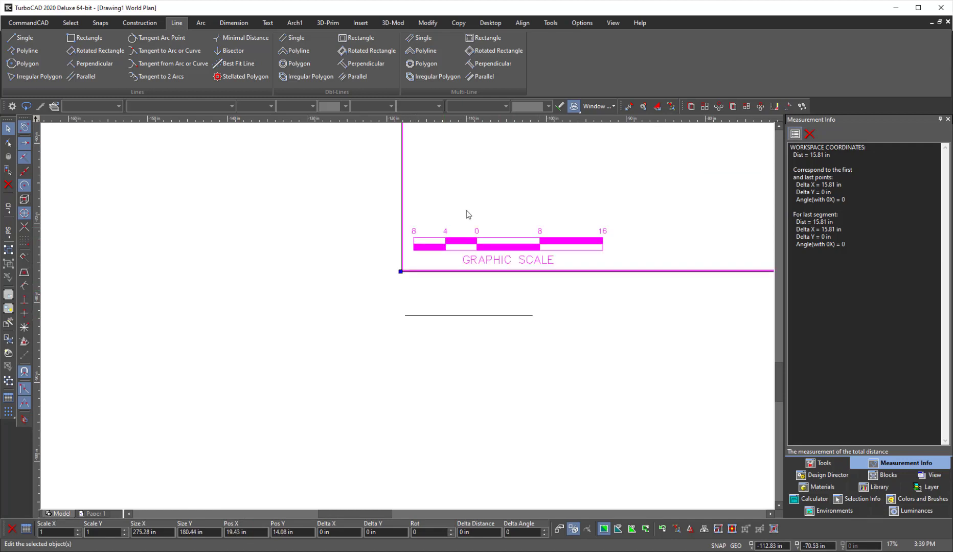
pyautogui.moveTo(671, 107)
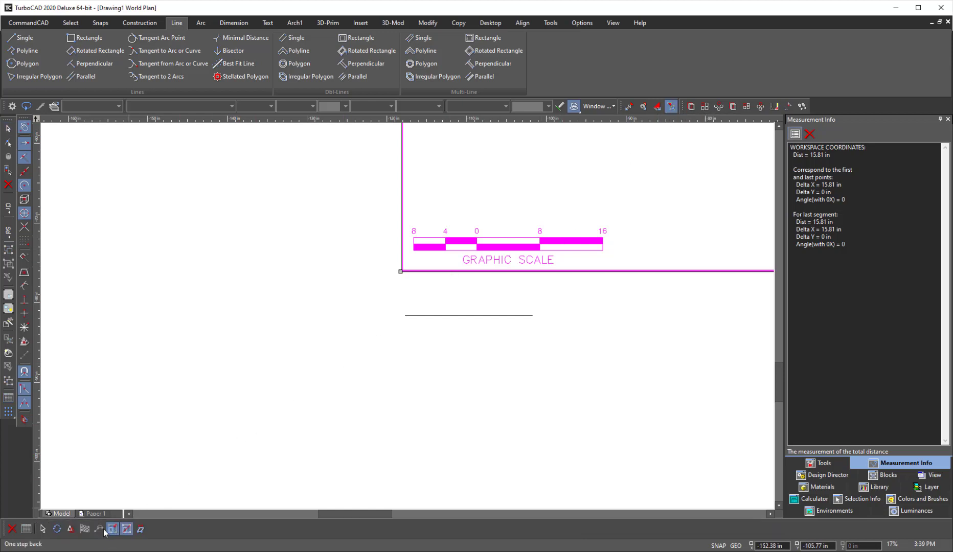
# Step: Undo the transform and re-snap the 0 and 16 marks onto the line ends
pyautogui.click(97, 529)
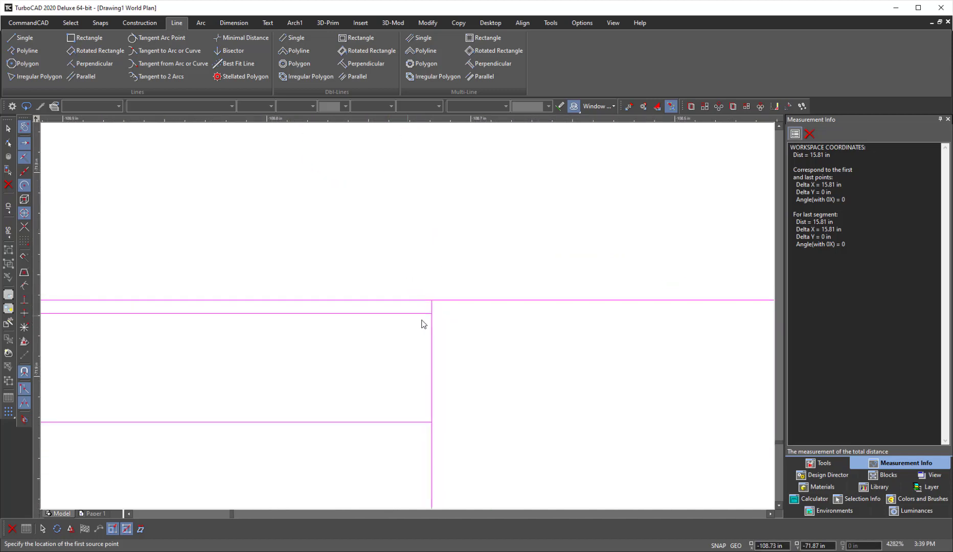
pyautogui.moveTo(431, 305)
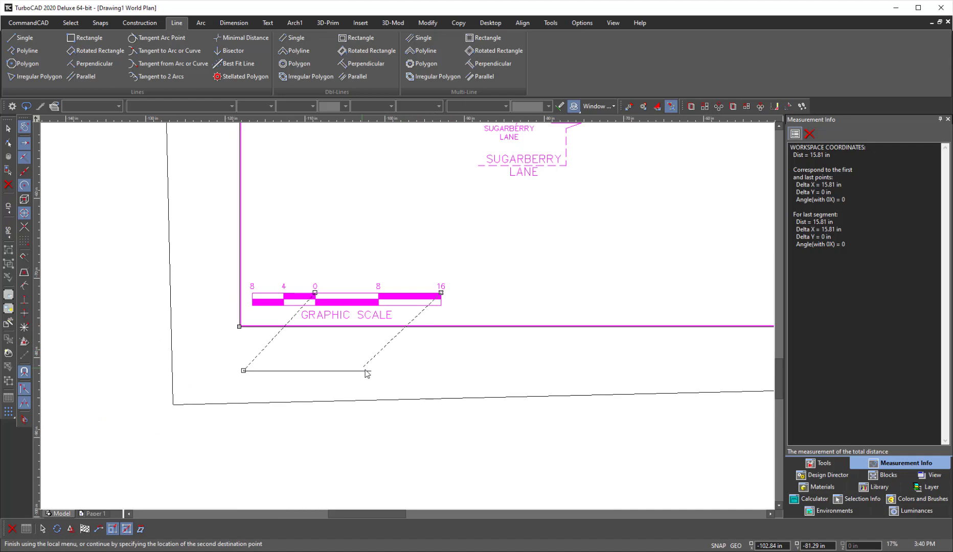
pyautogui.click(371, 371)
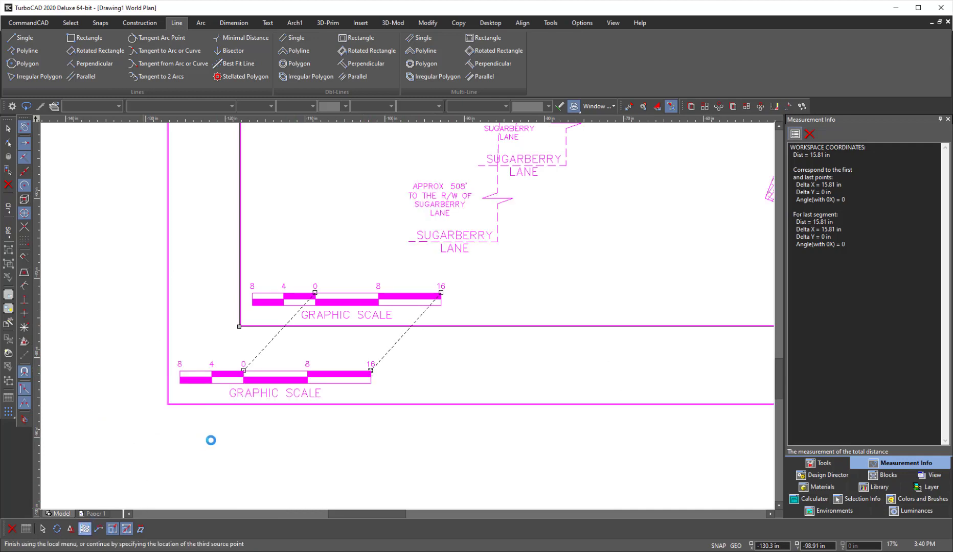
pyautogui.moveTo(276, 434)
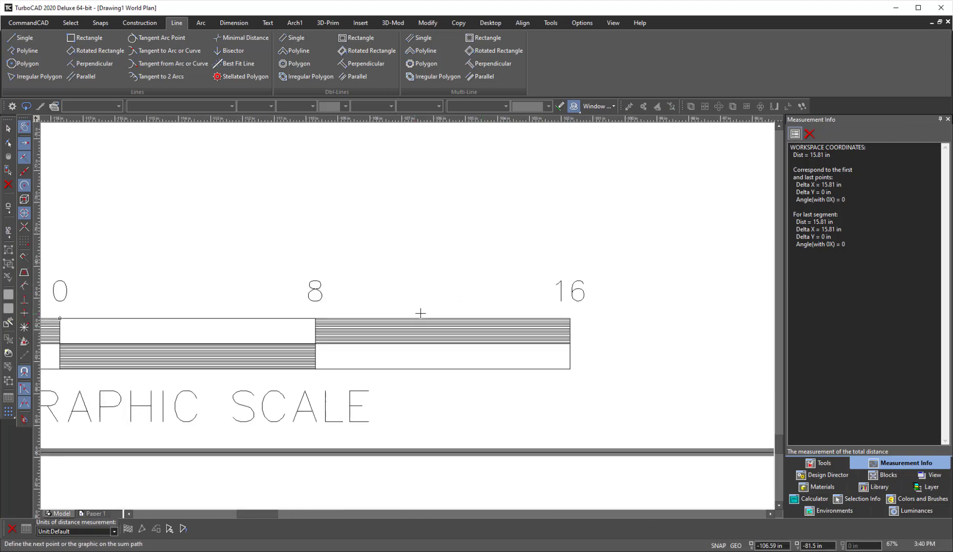
pyautogui.moveTo(571, 319)
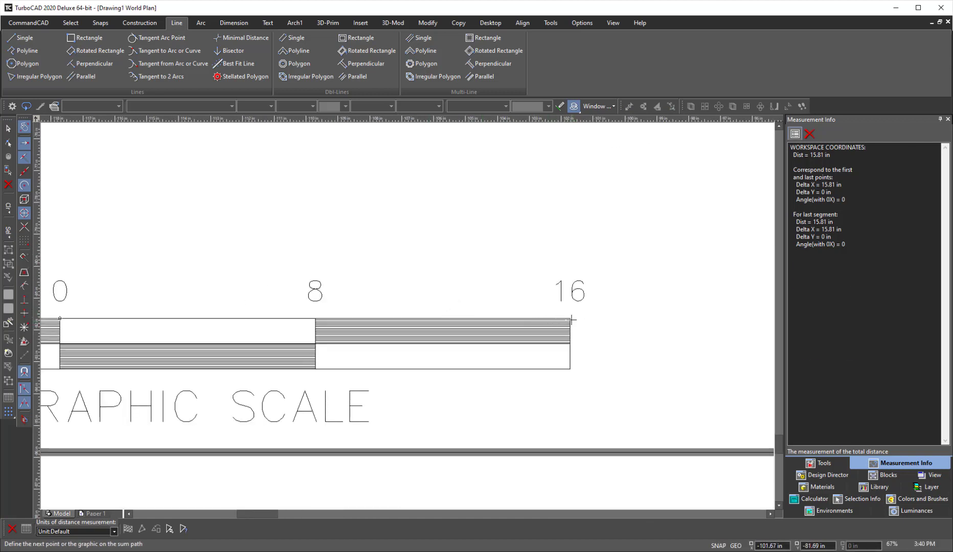
# Step: Re-measure the scale bar from 0 to 16, now reading 16 in
pyautogui.click(568, 319)
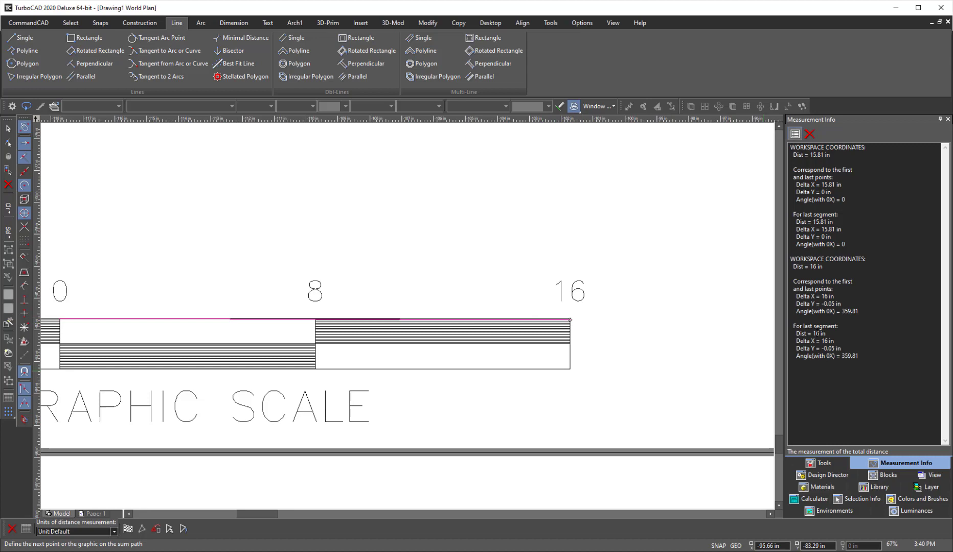